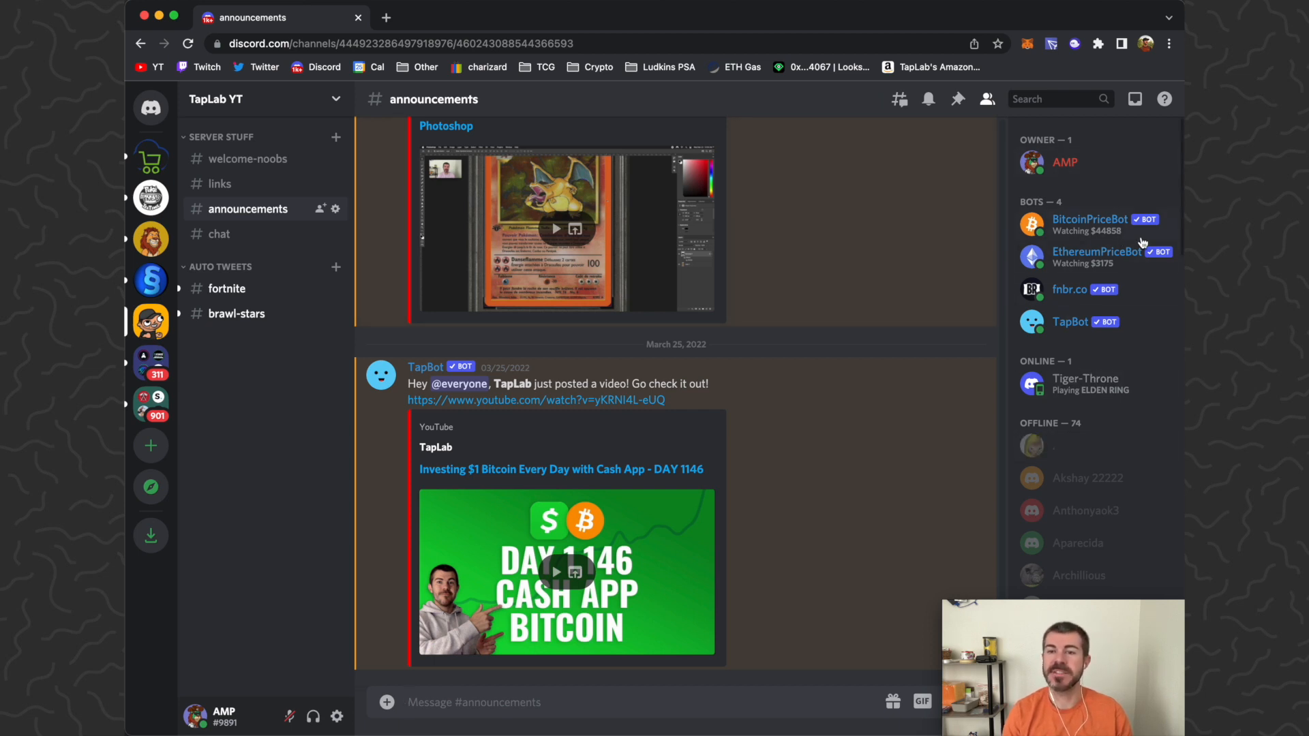
{"action": "mouse_move", "coordinate": [1145, 268]}
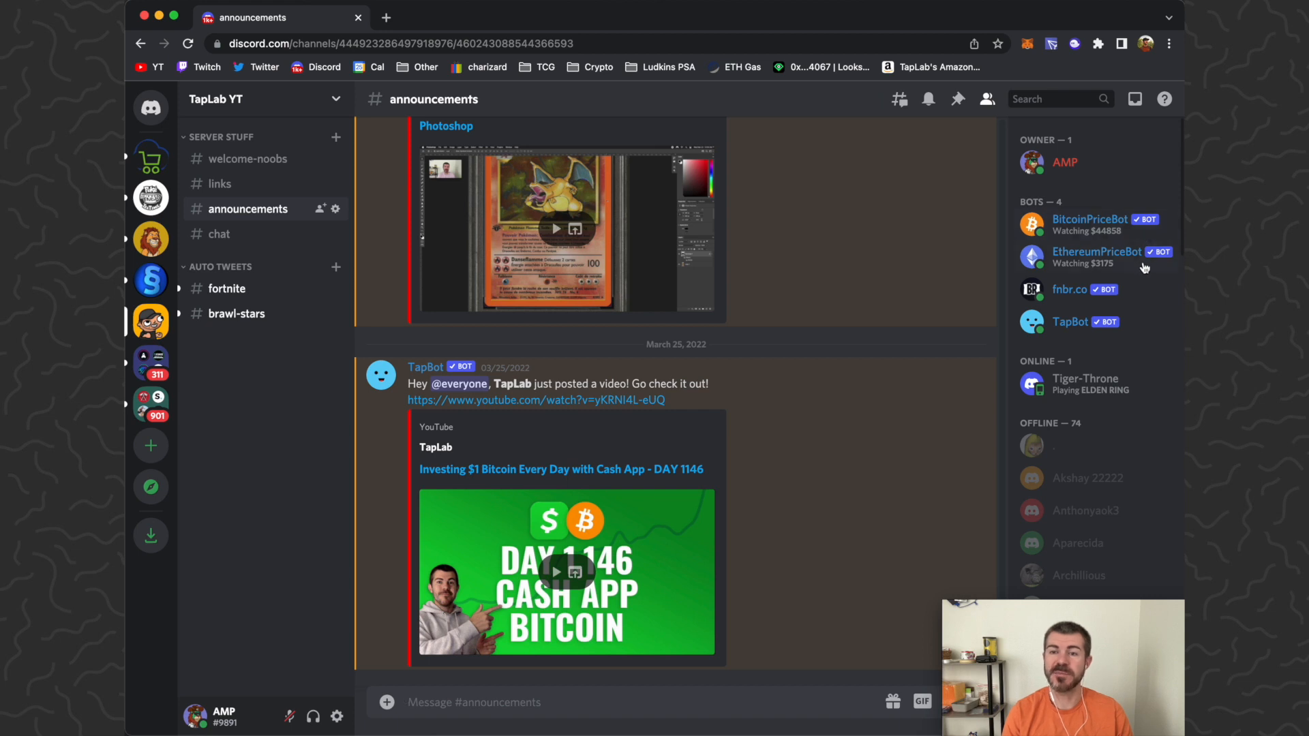
{"action": "mouse_move", "coordinate": [1142, 250]}
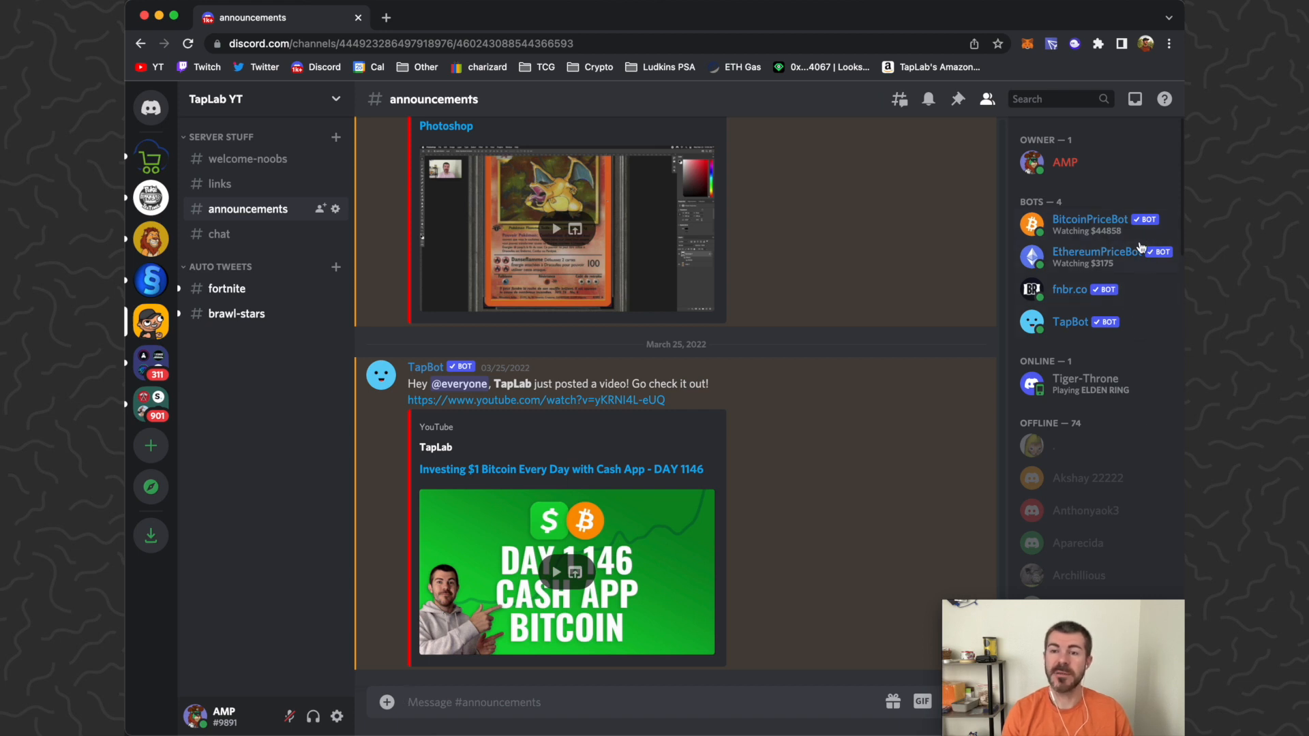
{"action": "mouse_move", "coordinate": [1150, 268]}
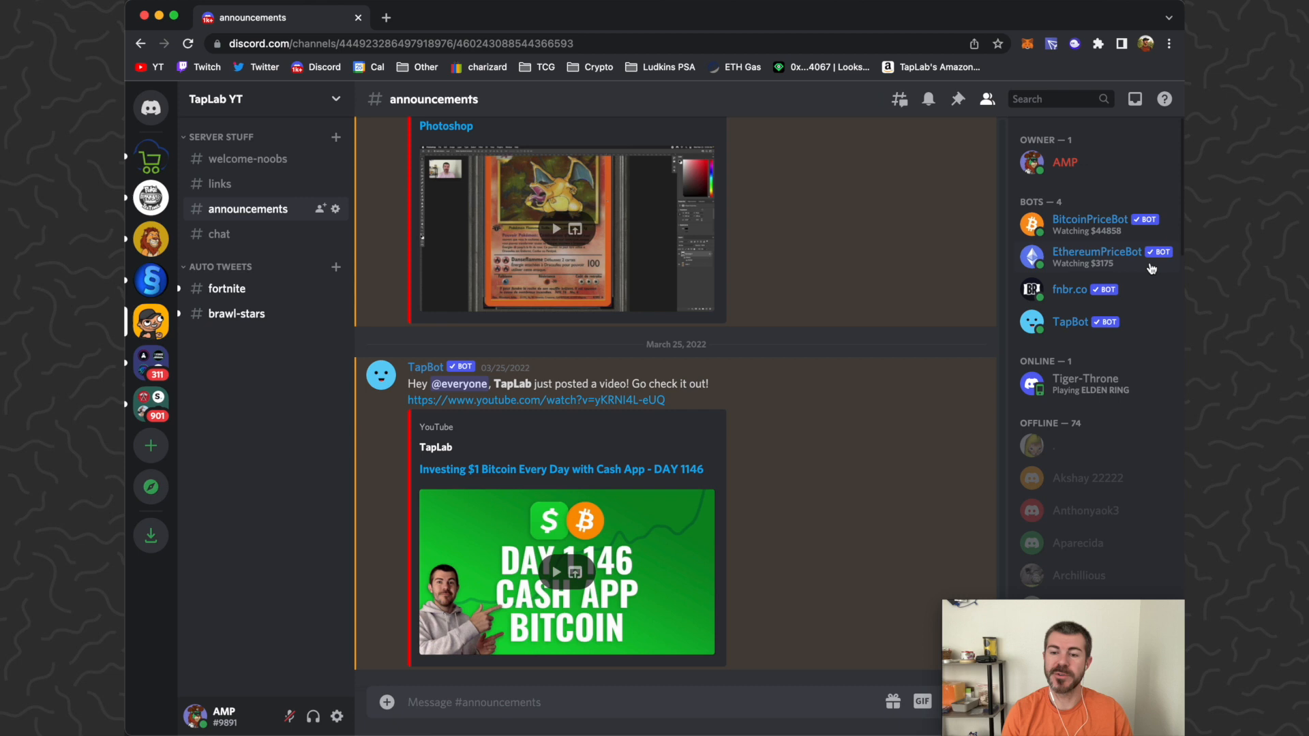
{"action": "mouse_move", "coordinate": [771, 15]}
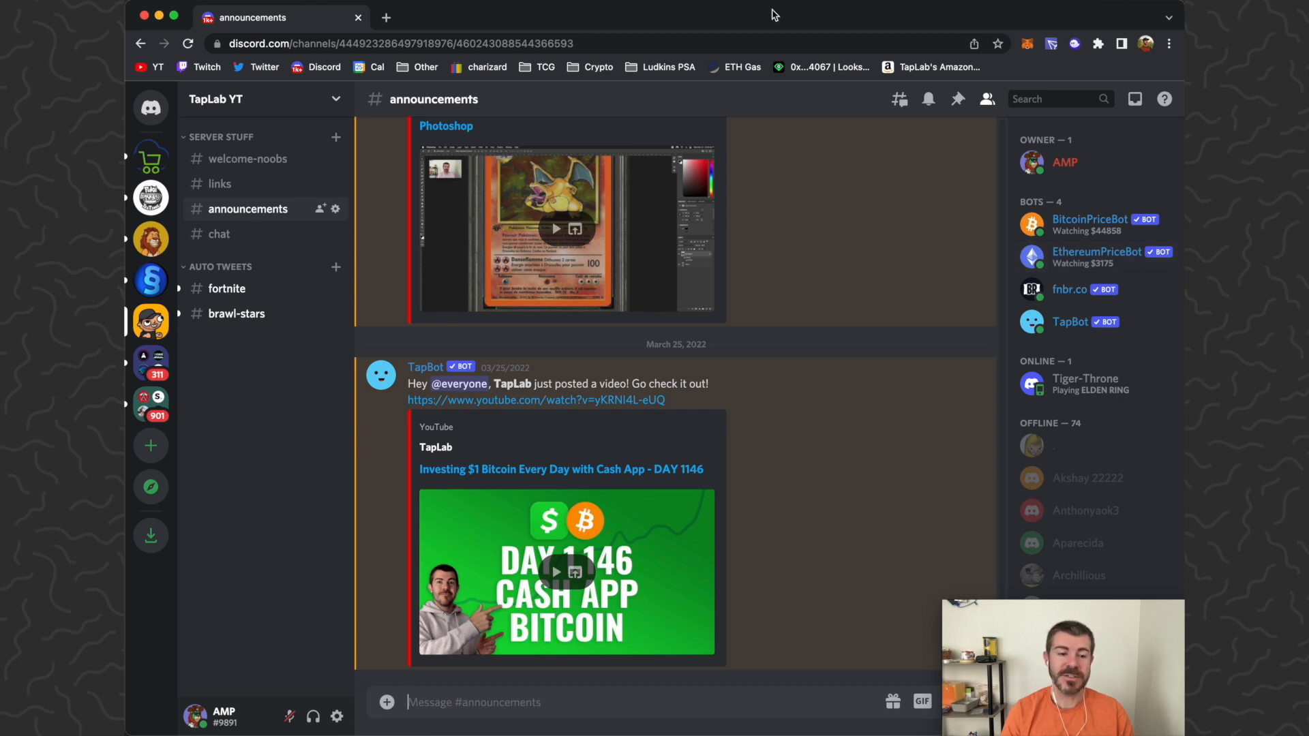
{"action": "mouse_move", "coordinate": [966, 30]}
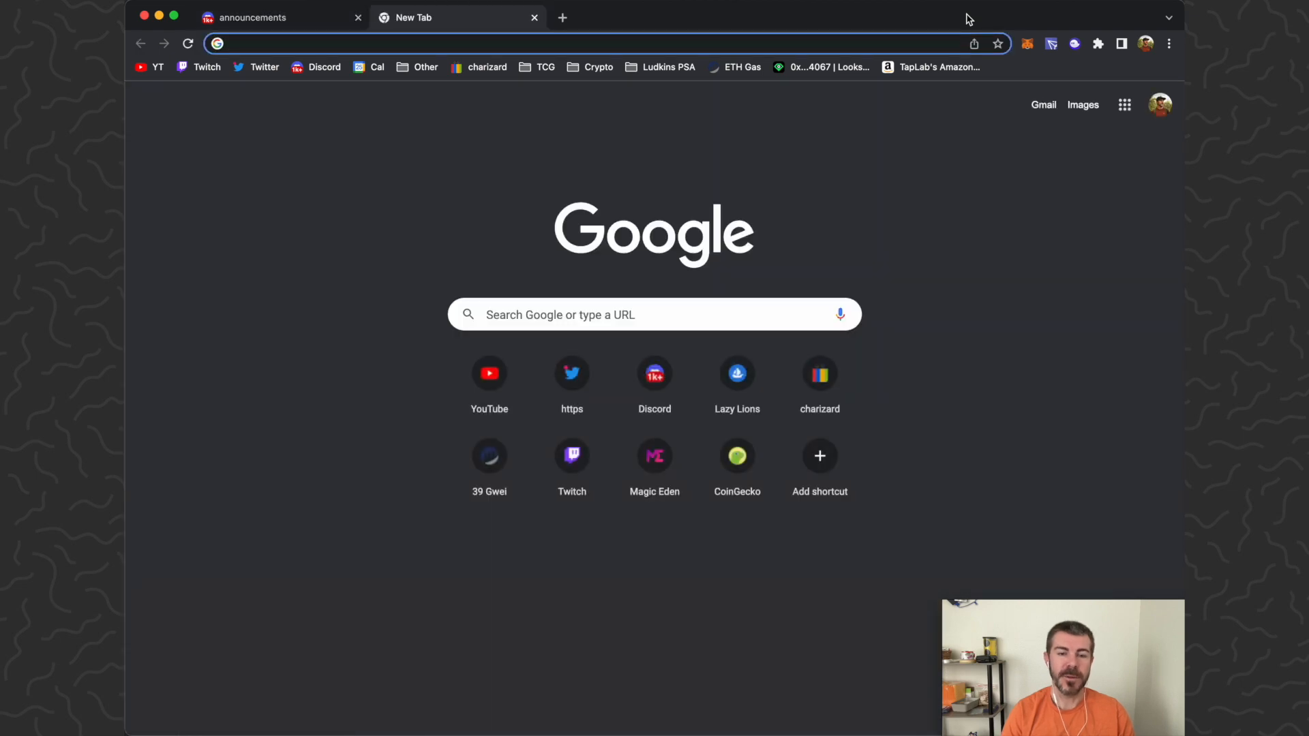
- Search Google for 'Solana price bot discord' and copy the discord.com authorization link
{"action": "type", "text": "Solana price bot discord"}
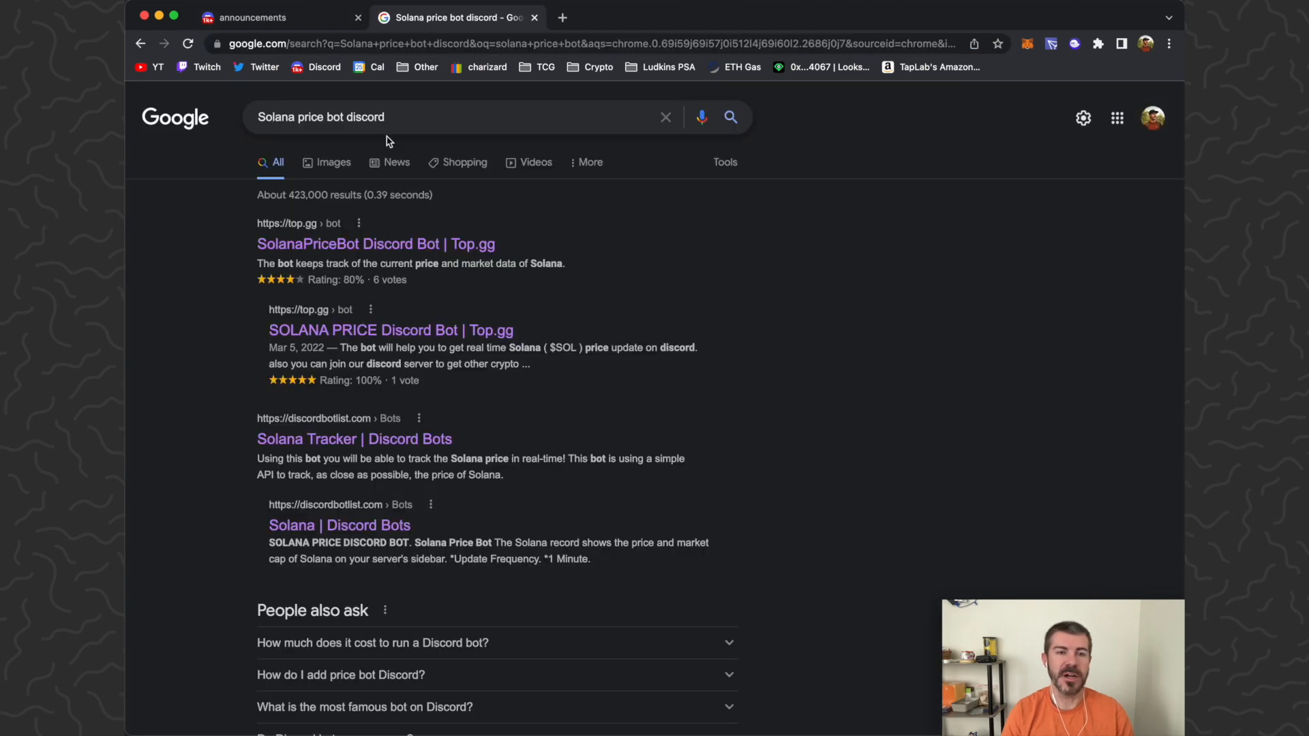
{"action": "scroll", "scroll_direction": "down", "scroll_amount": 3}
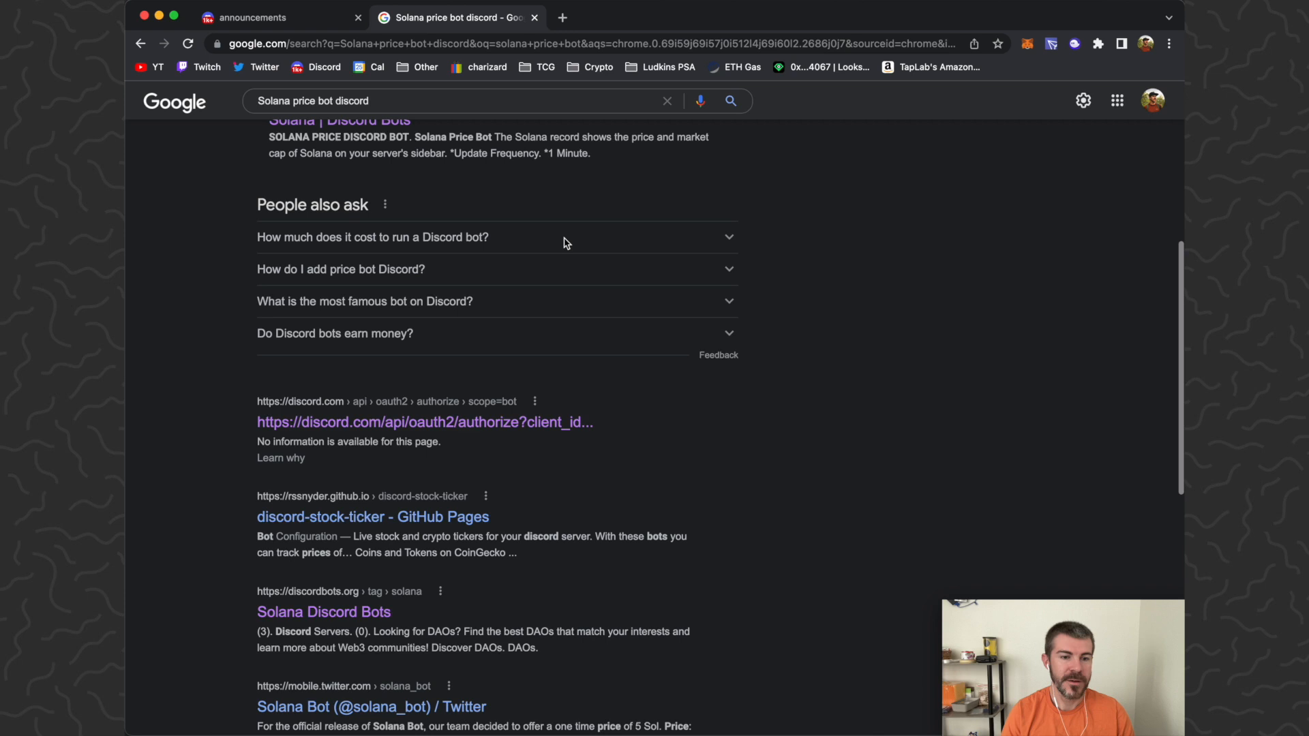
{"action": "scroll", "scroll_direction": "up", "scroll_amount": 3}
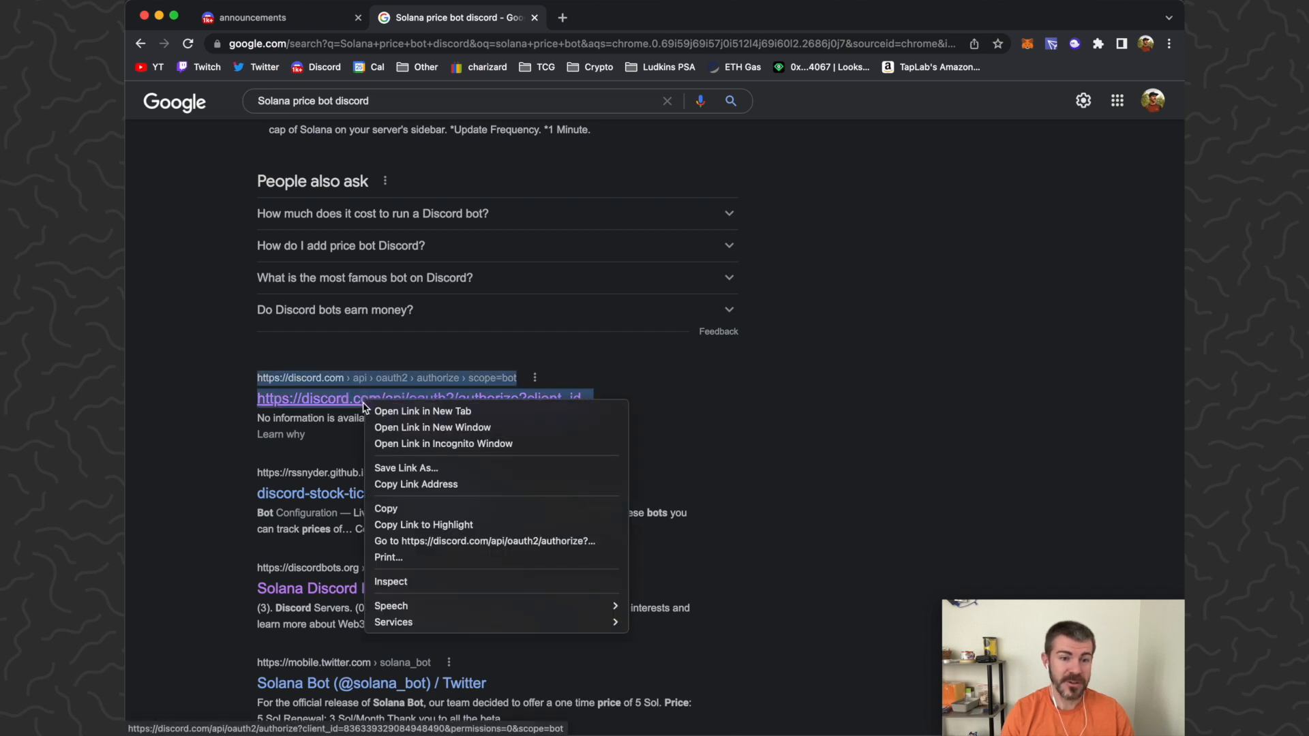
{"action": "mouse_move", "coordinate": [409, 508]}
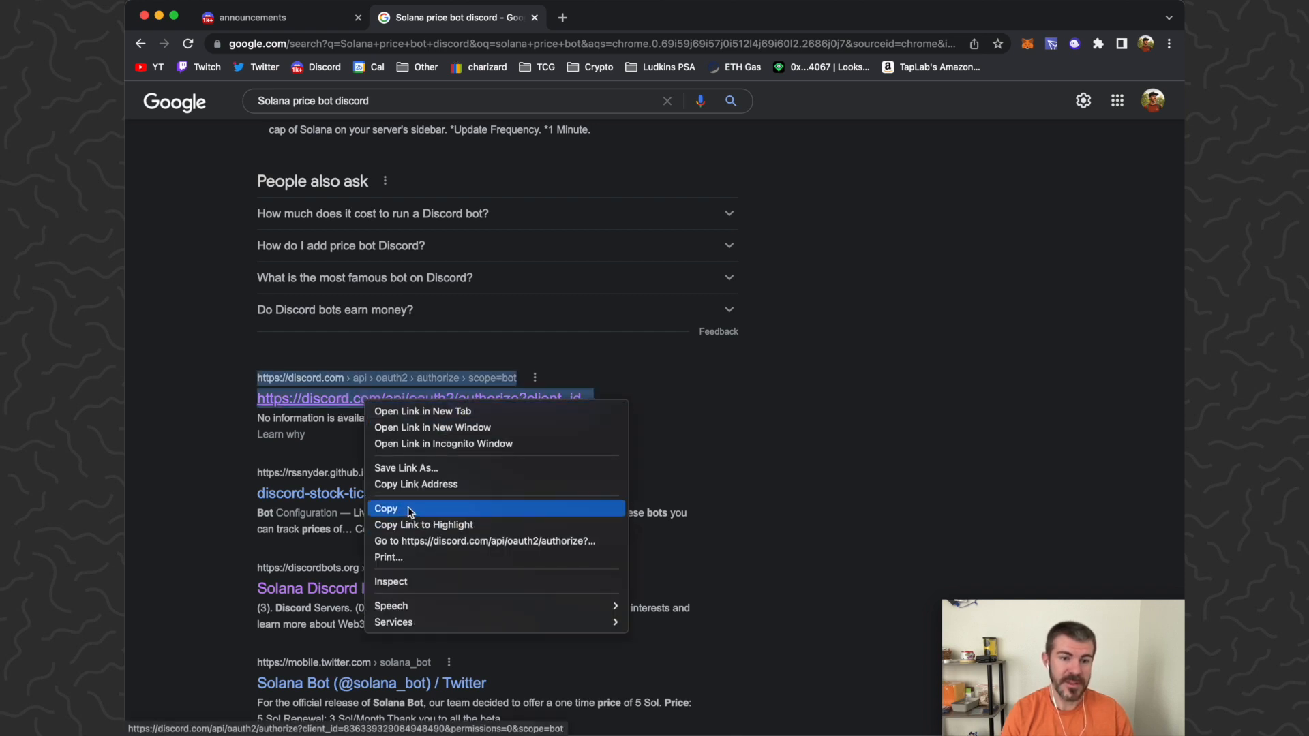
{"action": "left_click", "coordinate": [385, 509]}
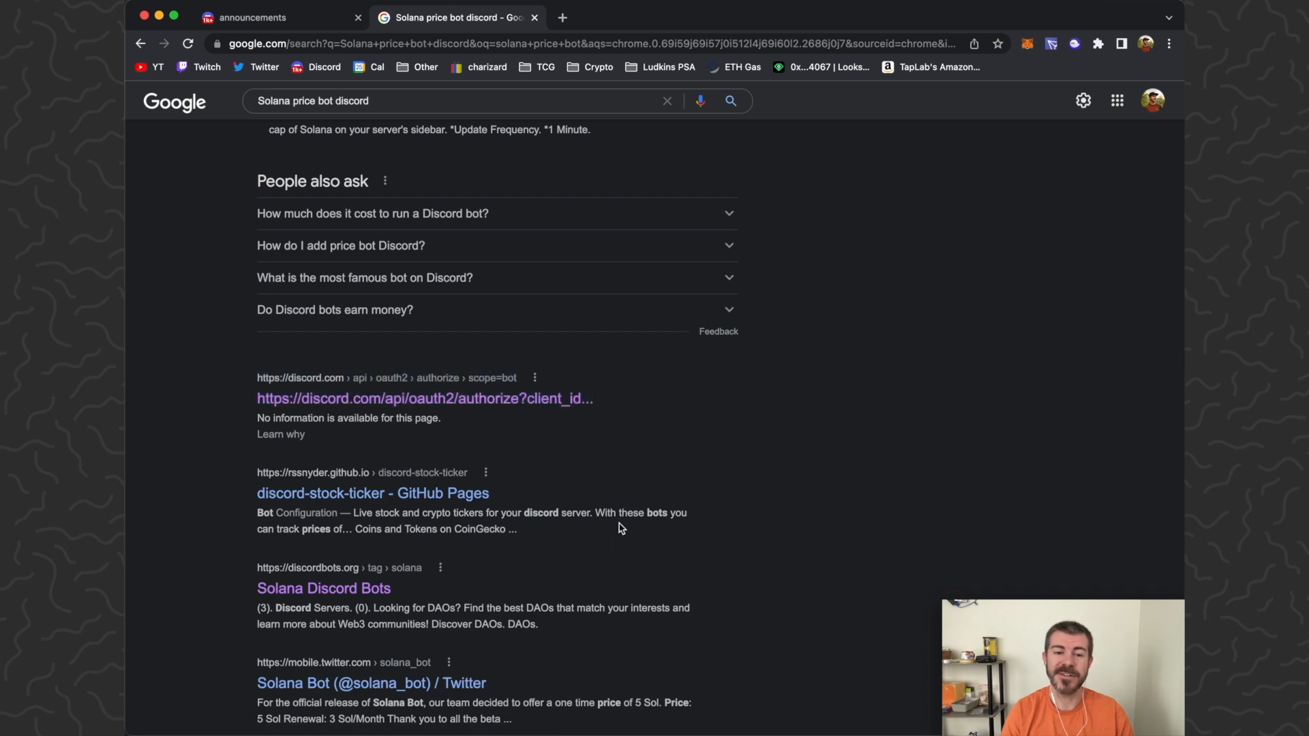
{"action": "mouse_move", "coordinate": [409, 399]}
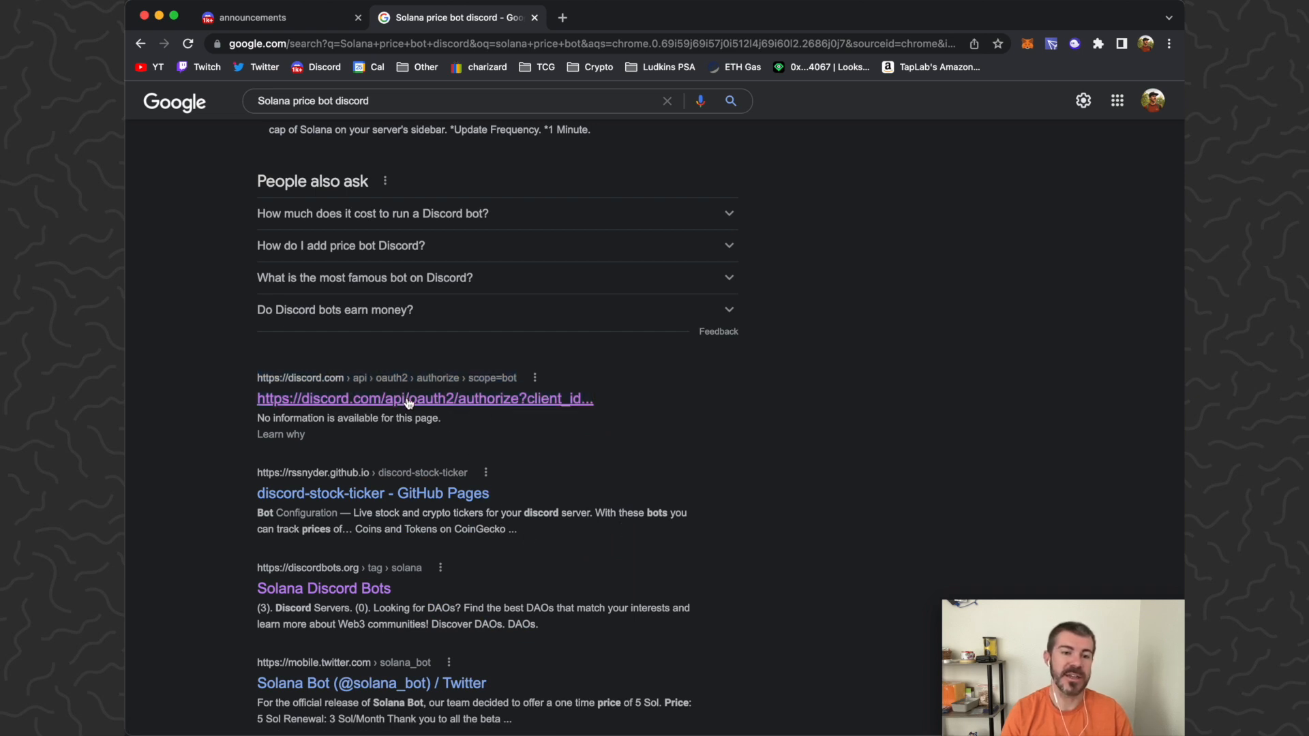
- Authorize the SOLANA price bot for TapLab YT and pass the bicycle hCaptcha
{"action": "left_click", "coordinate": [424, 398]}
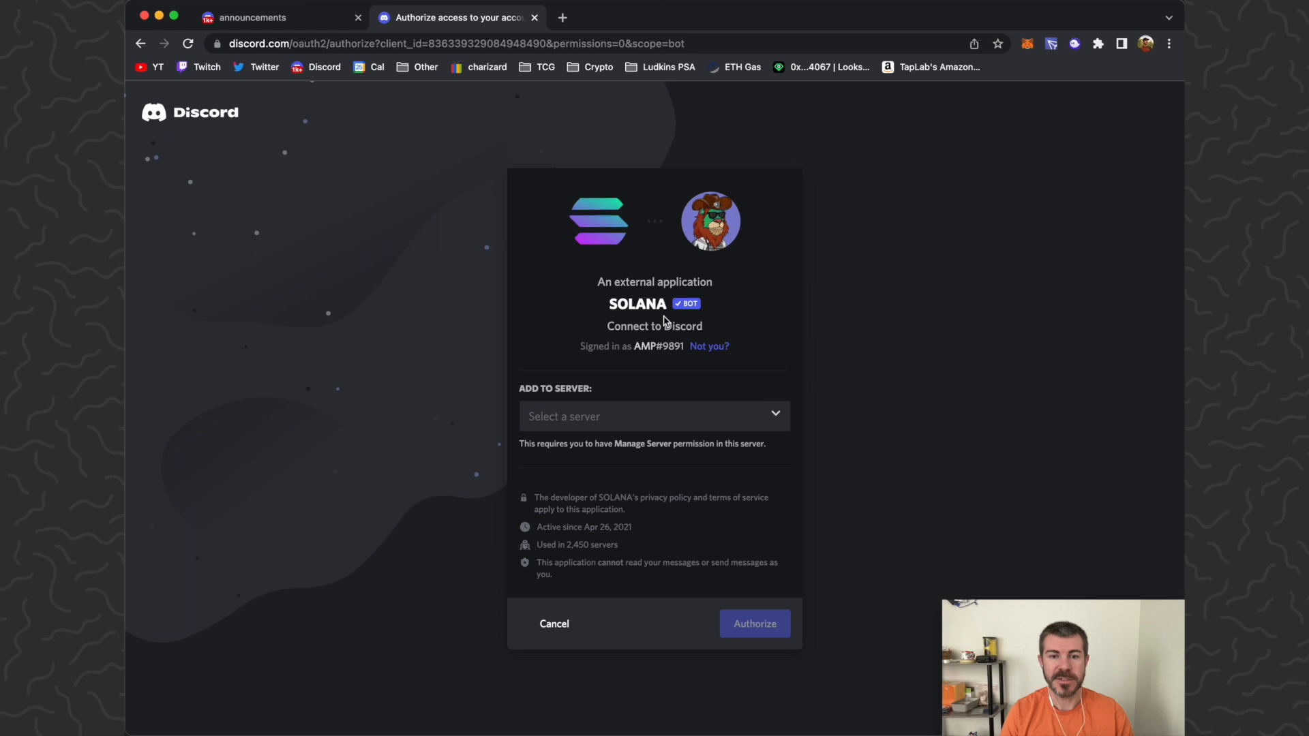
{"action": "left_click", "coordinate": [654, 416]}
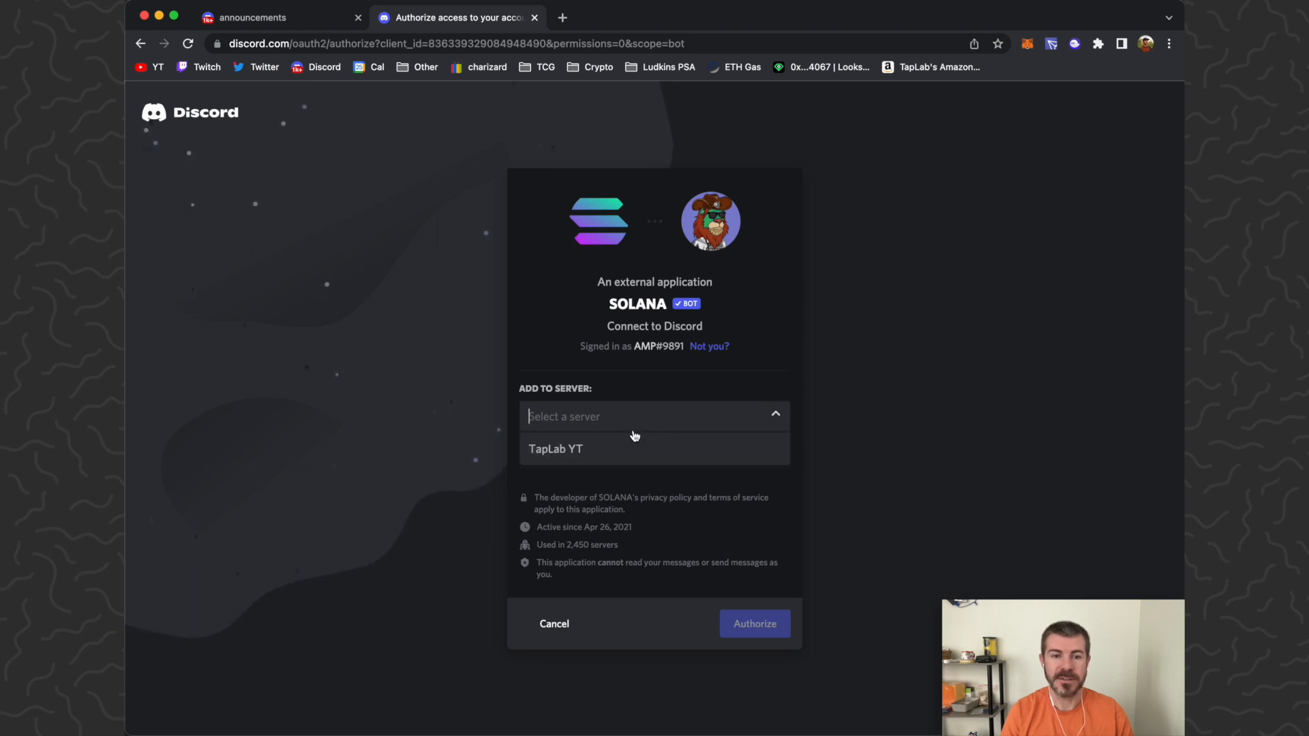
{"action": "left_click", "coordinate": [555, 449]}
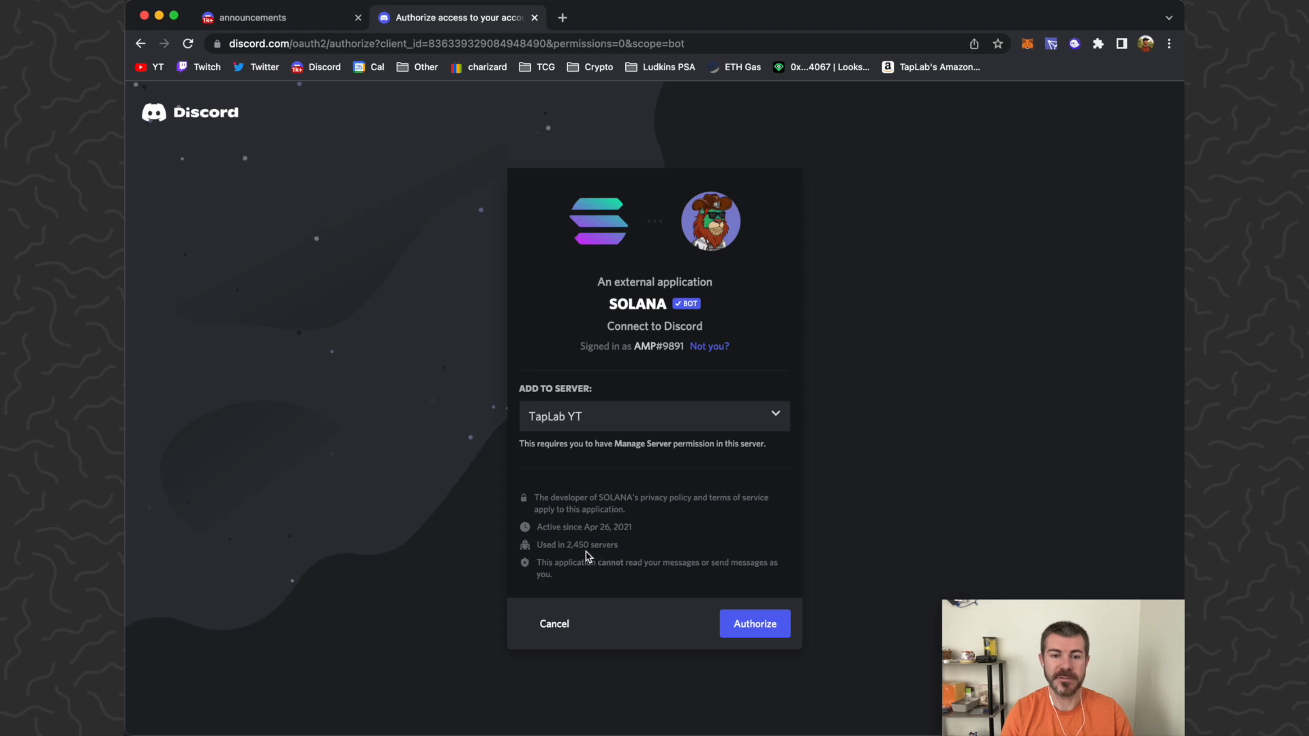
{"action": "mouse_move", "coordinate": [708, 551]}
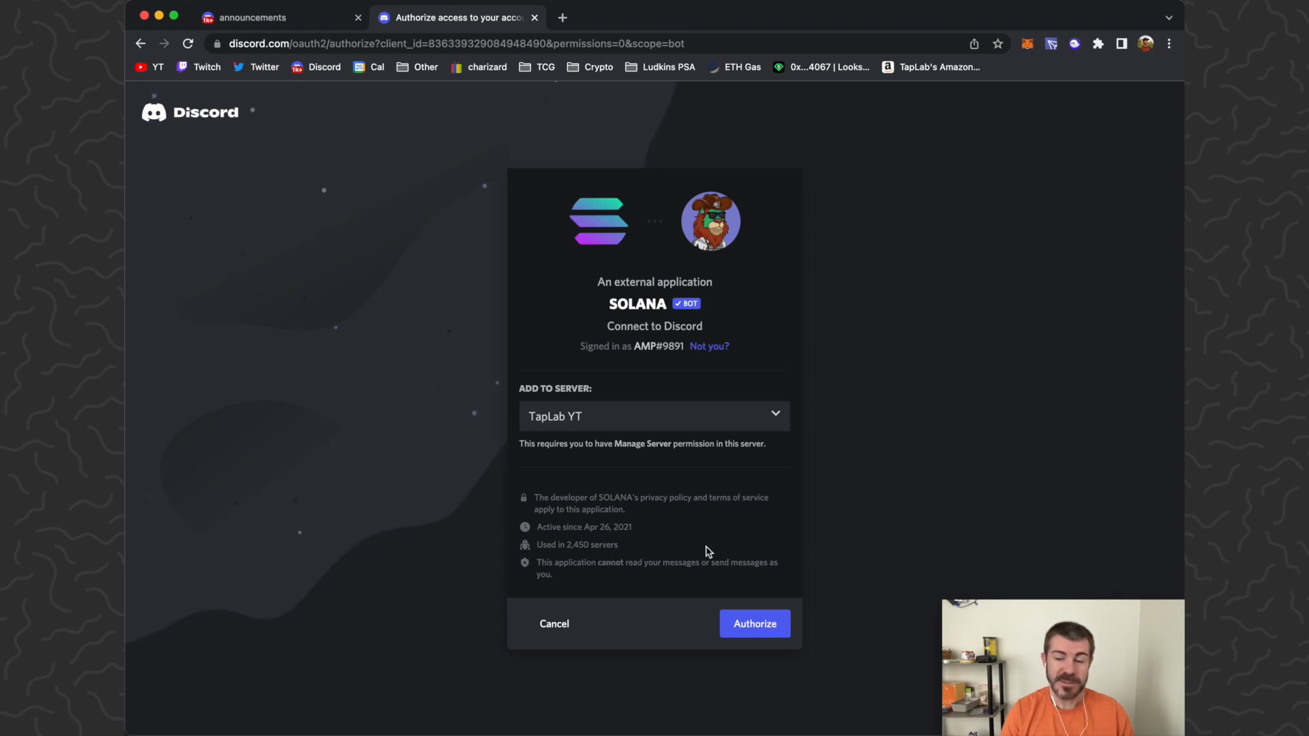
{"action": "left_click", "coordinate": [752, 624]}
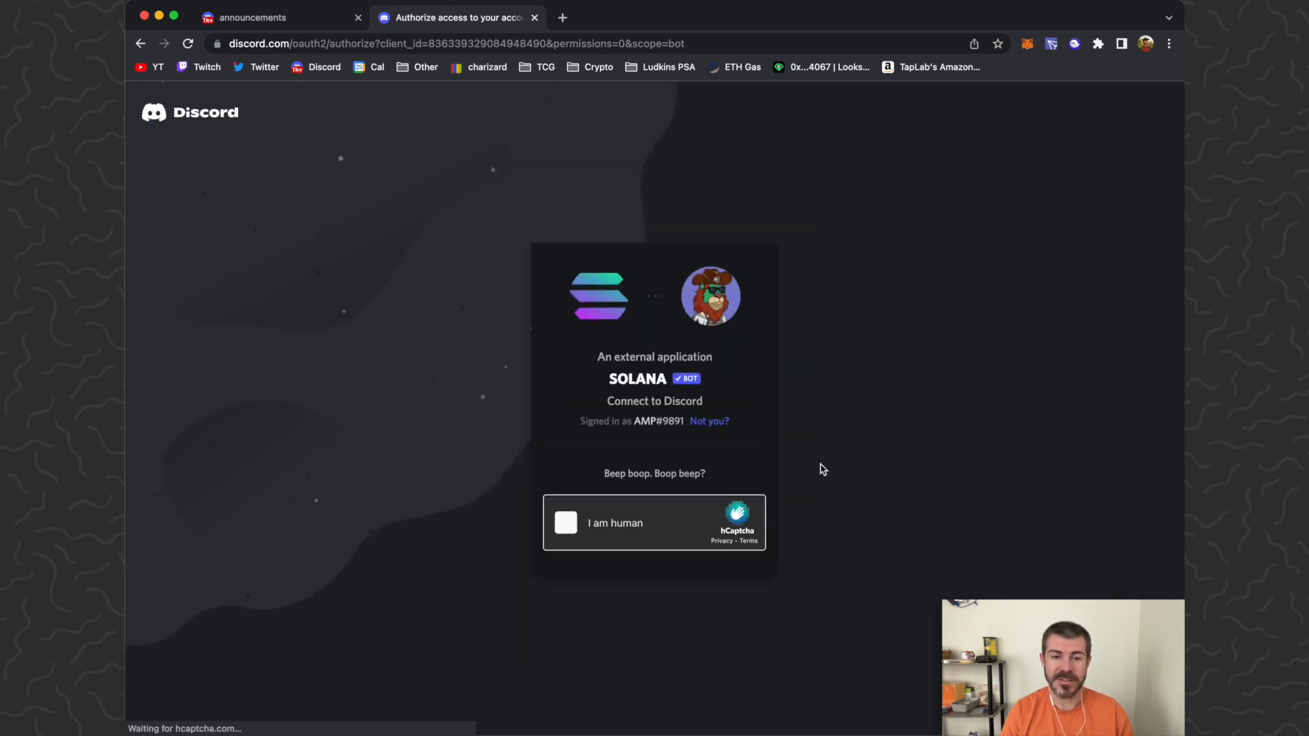
{"action": "left_click", "coordinate": [565, 523]}
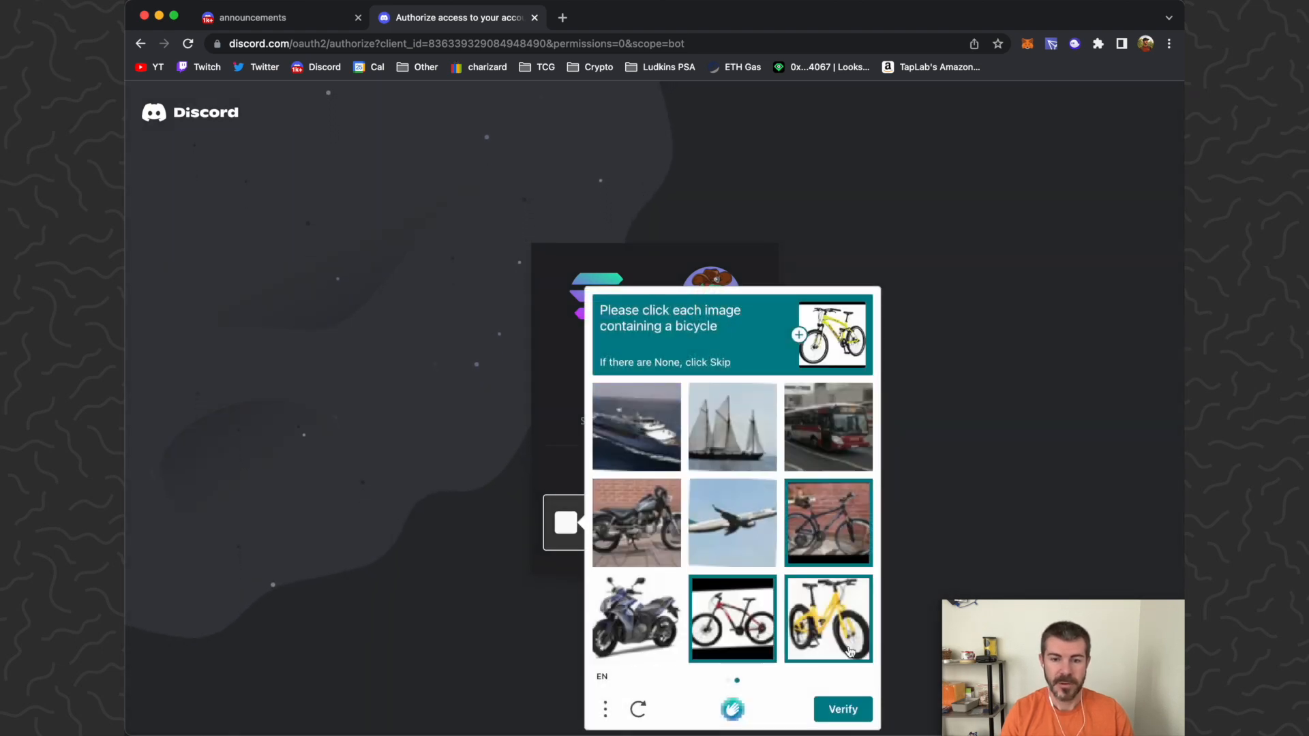
{"action": "left_click", "coordinate": [841, 709]}
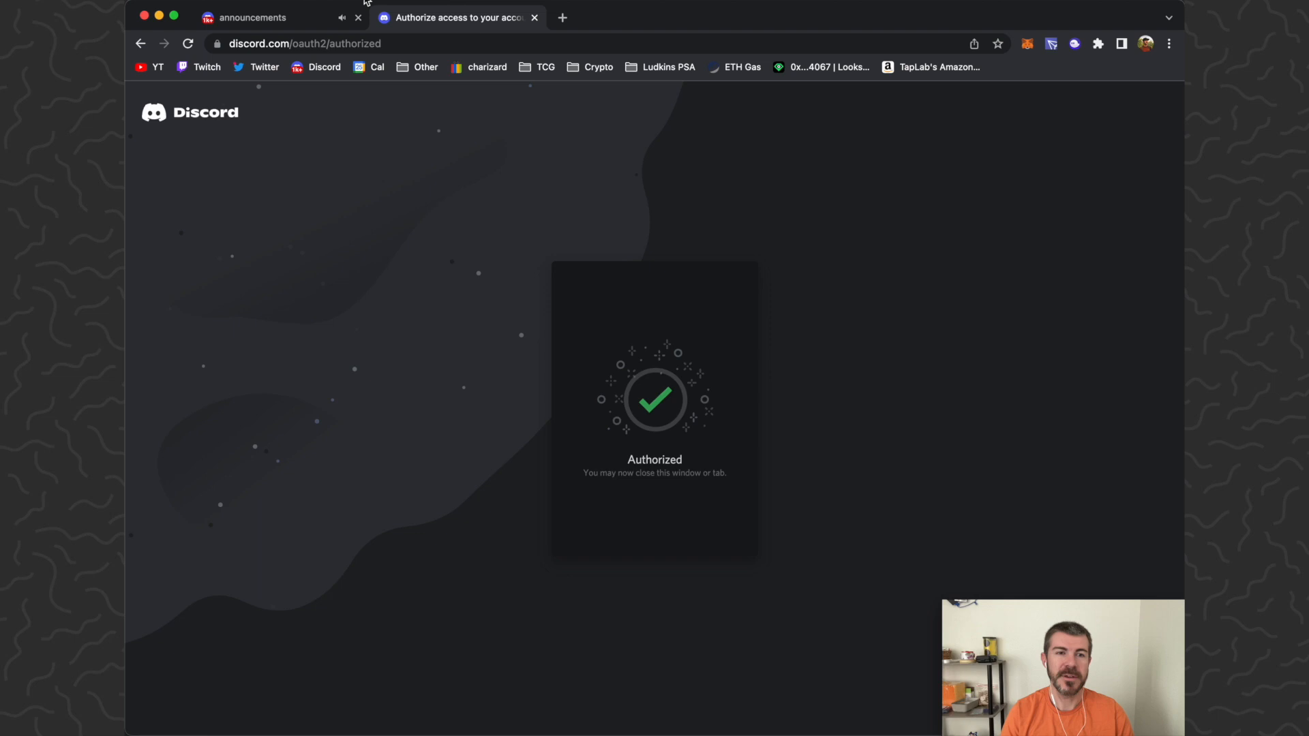
- Confirm SOLANA joined in #welcome-noobs and give it the Bots role
{"action": "left_click", "coordinate": [535, 16]}
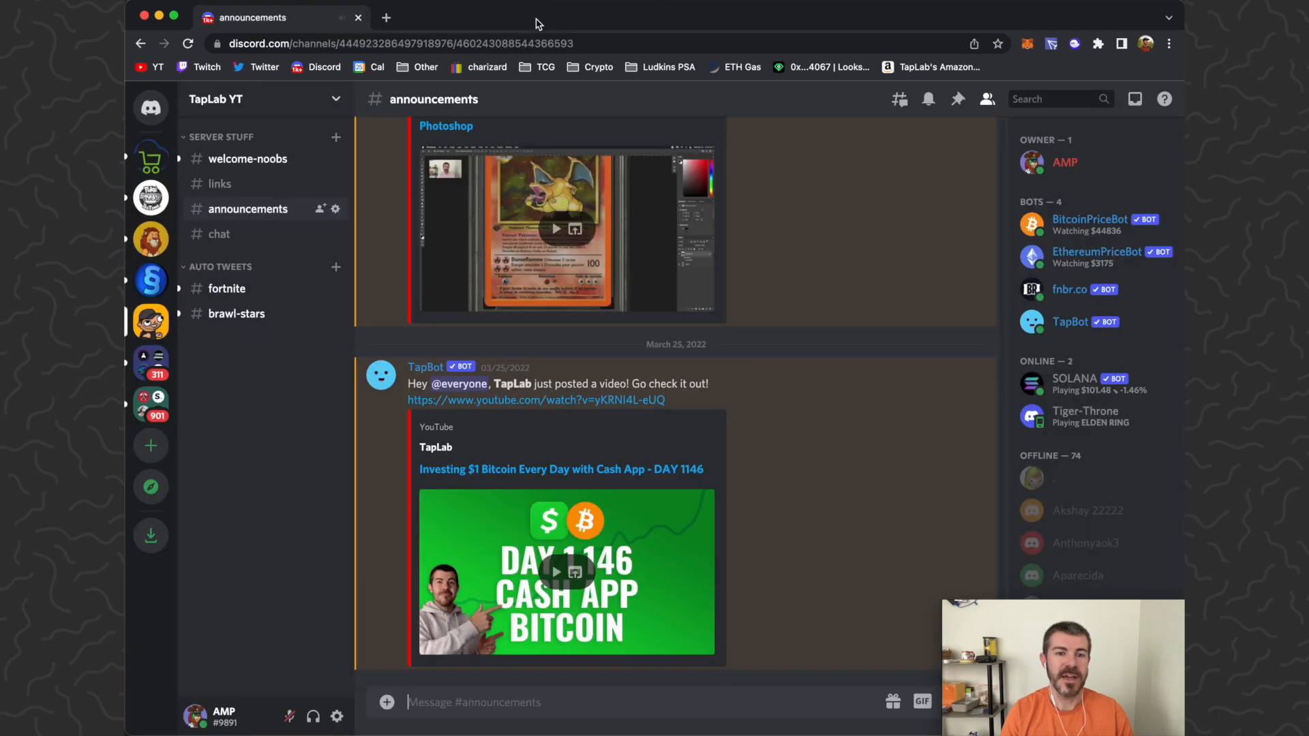
{"action": "left_click", "coordinate": [247, 159]}
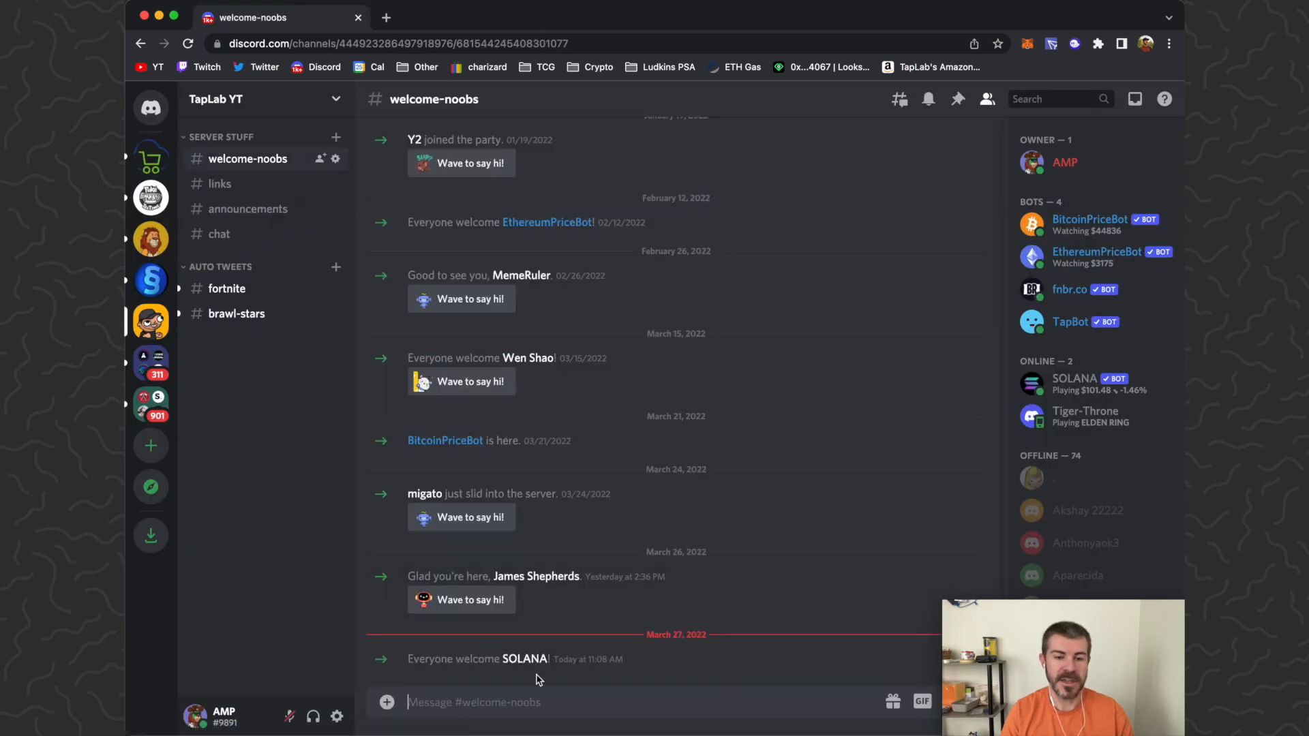
{"action": "mouse_move", "coordinate": [1111, 390]}
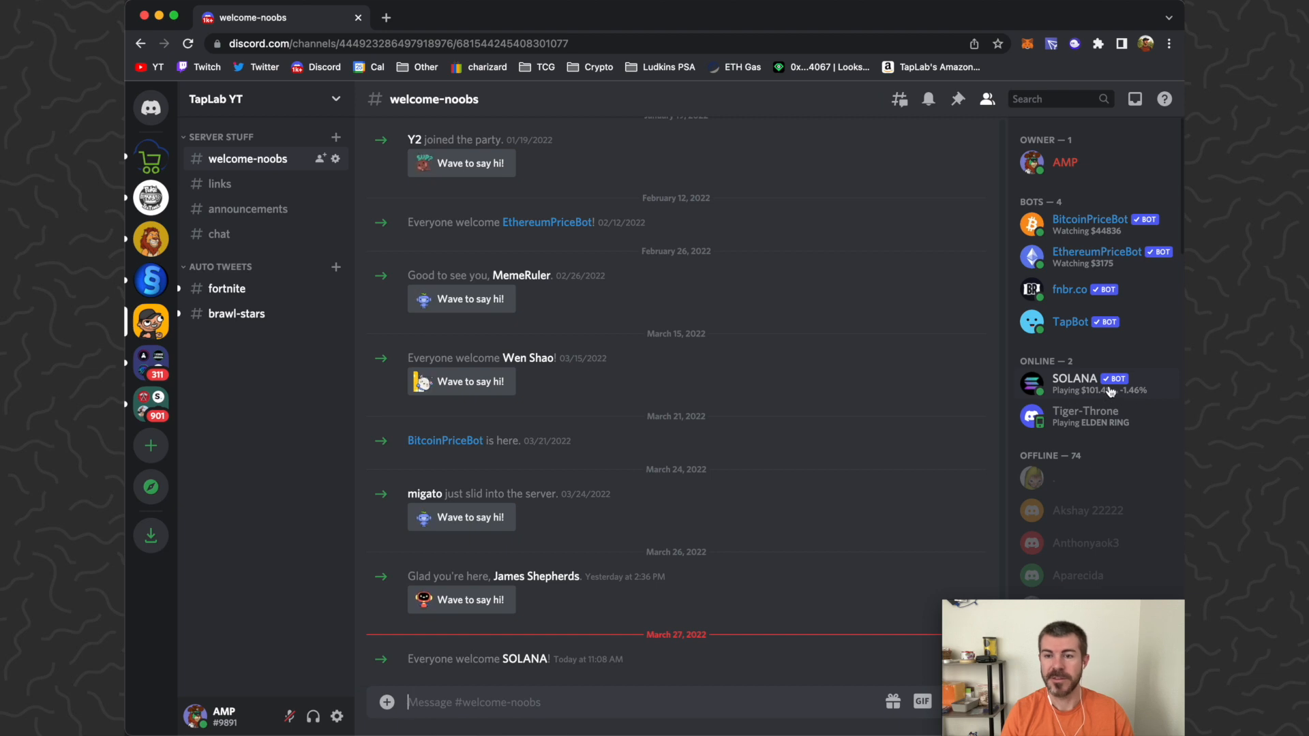
{"action": "scroll", "scroll_direction": "down", "scroll_amount": 3}
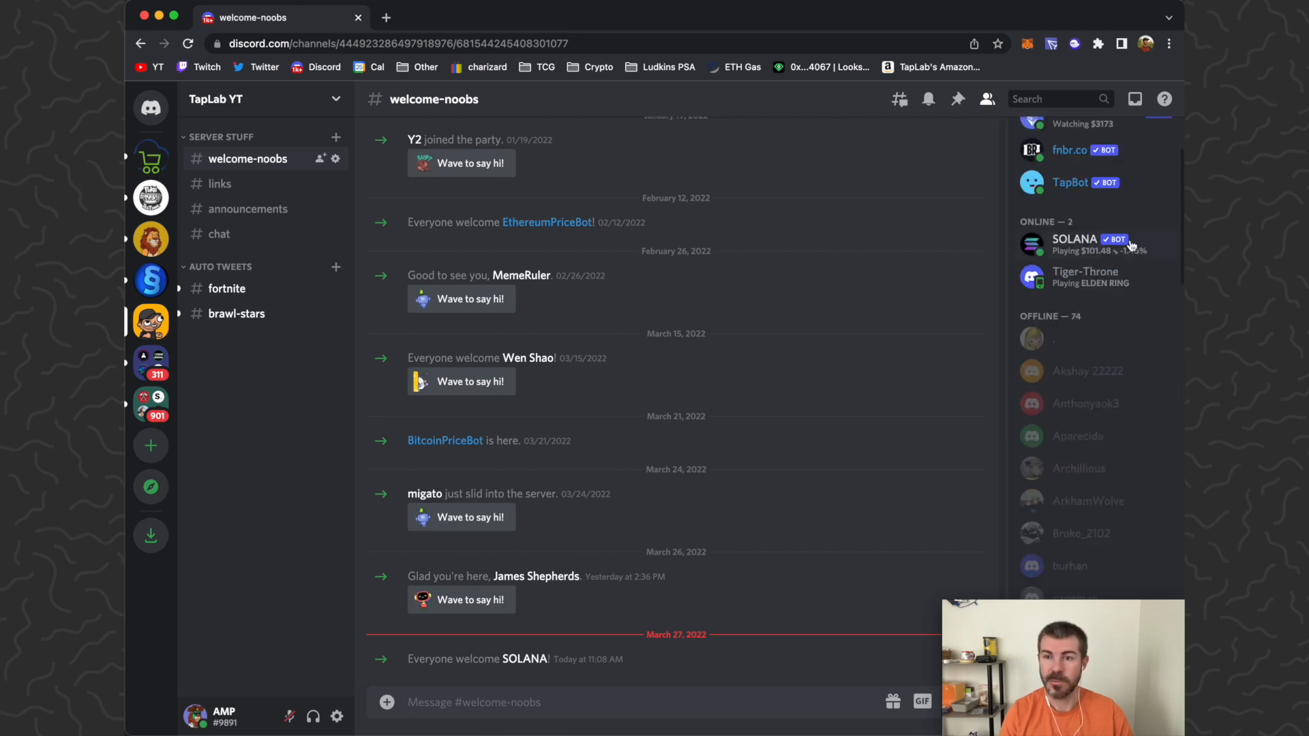
{"action": "right_click", "coordinate": [1075, 242]}
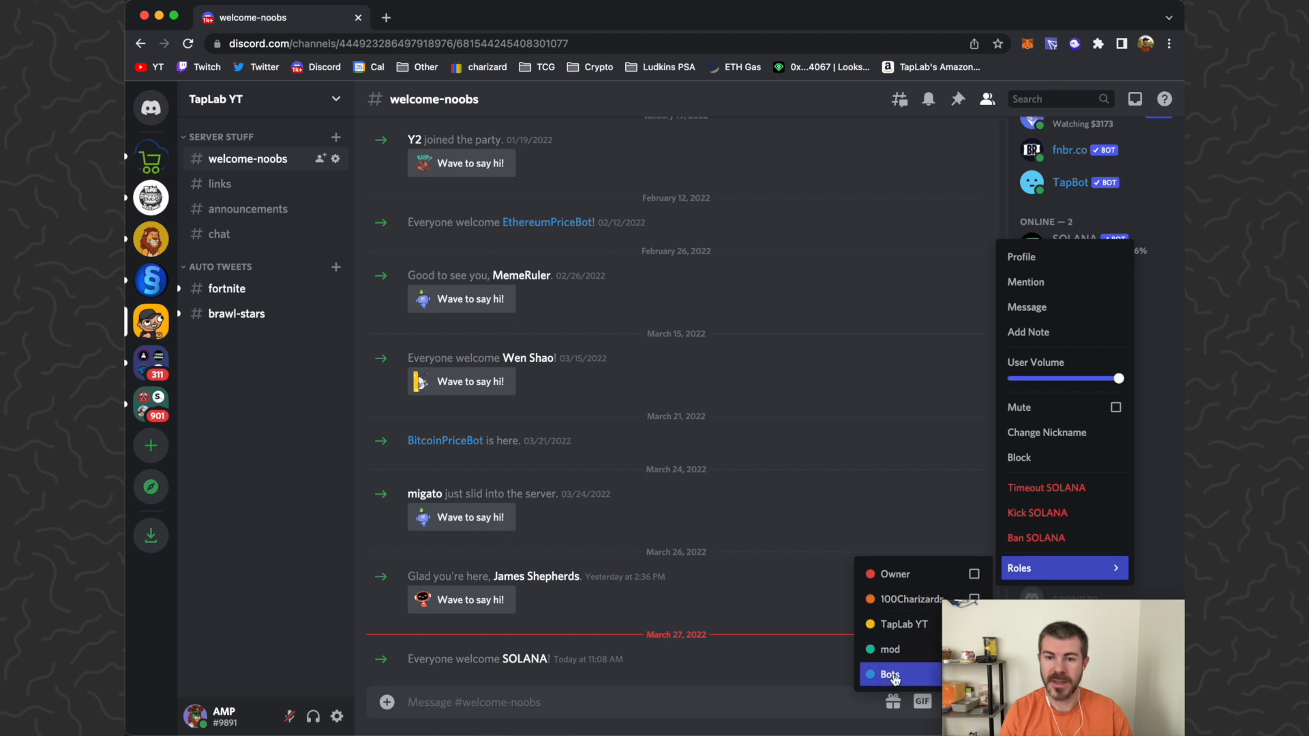
{"action": "left_click", "coordinate": [247, 209]}
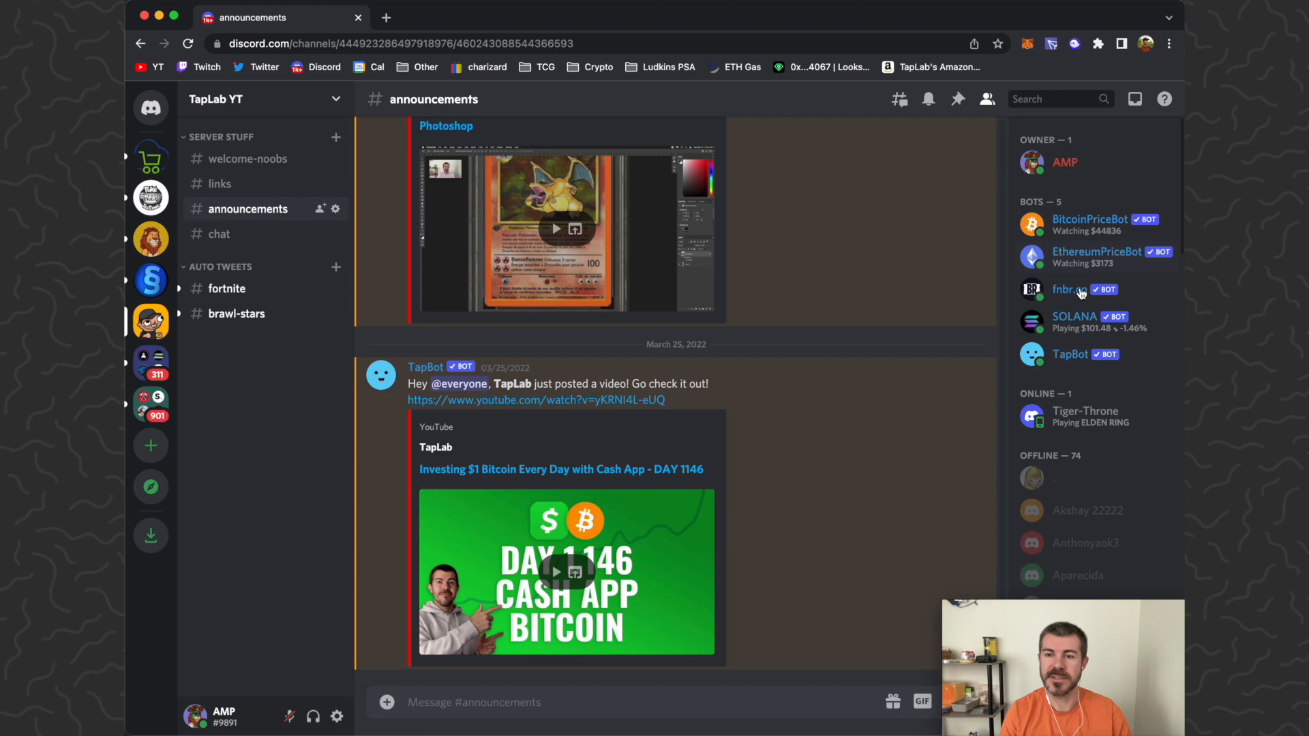
- Change the SOLANA bot's server nickname to 'SolanaPriceBot' and save
{"action": "right_click", "coordinate": [1075, 317]}
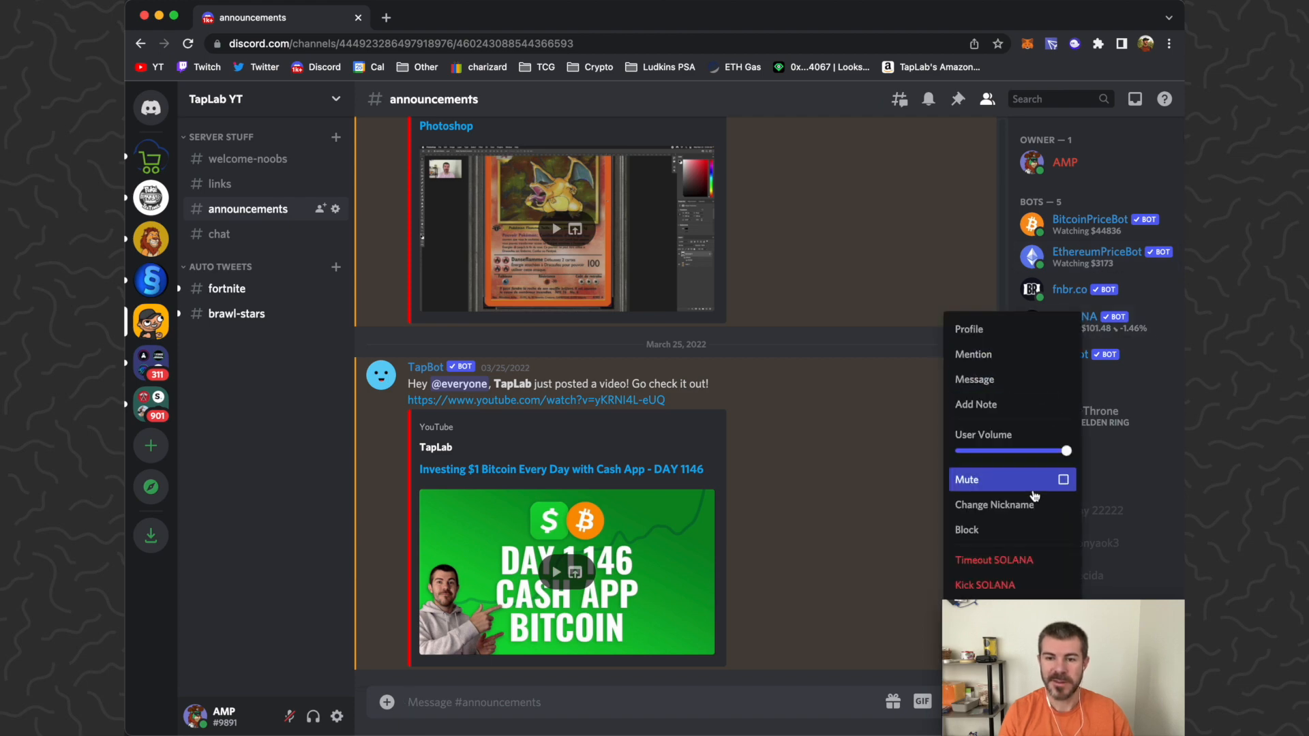
{"action": "left_click", "coordinate": [993, 504]}
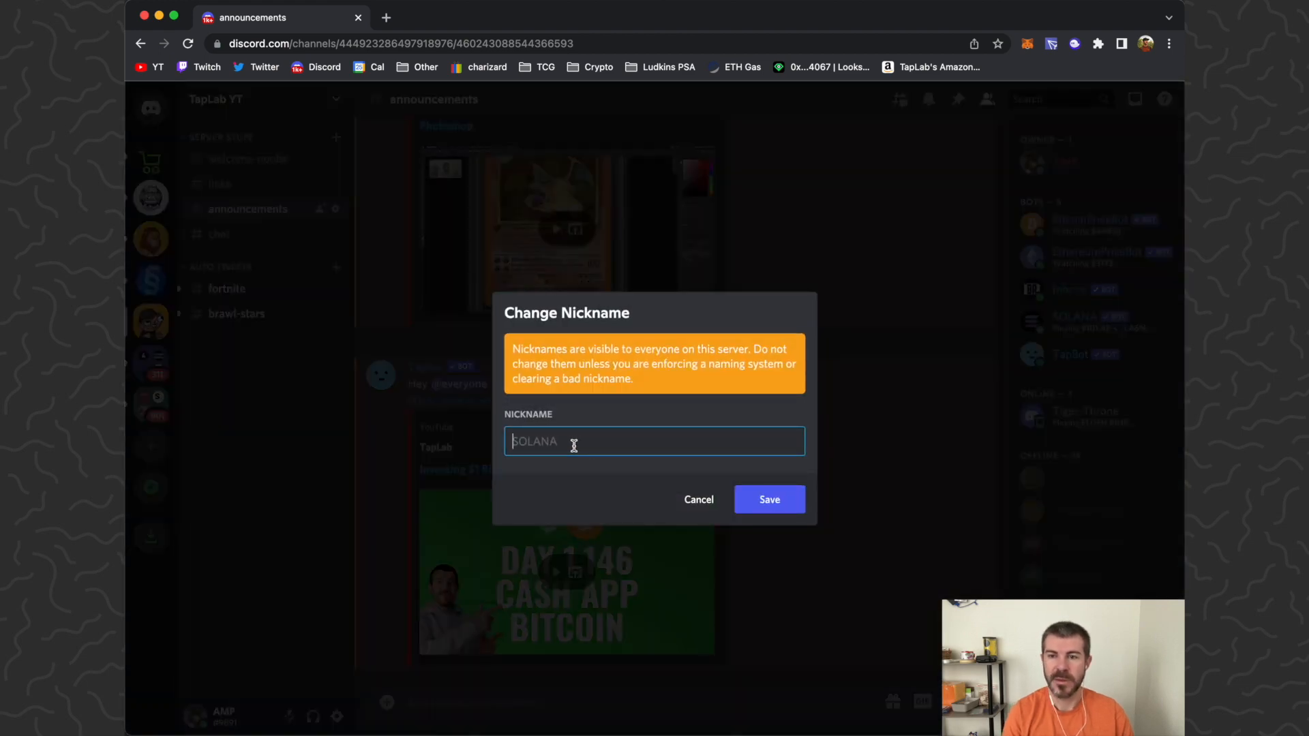
{"action": "type", "text": "Solana"}
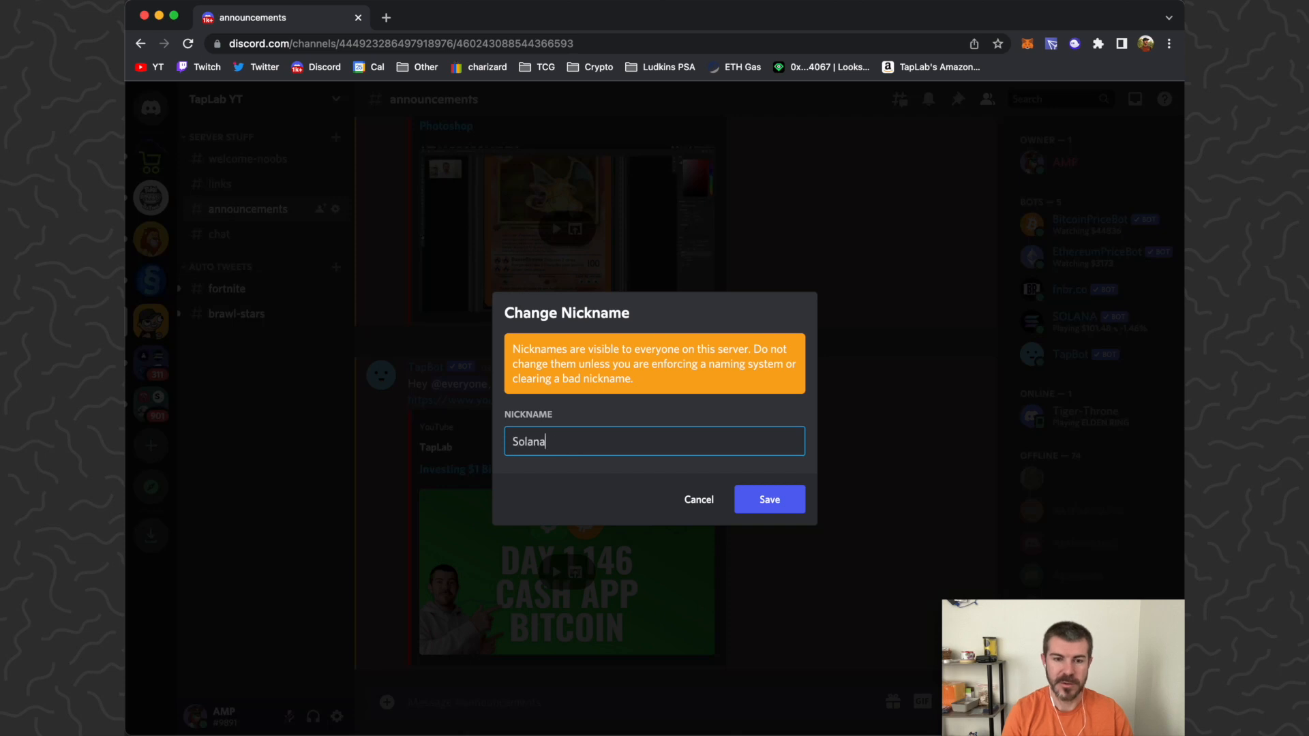
{"action": "type", "text": "PriceBot"}
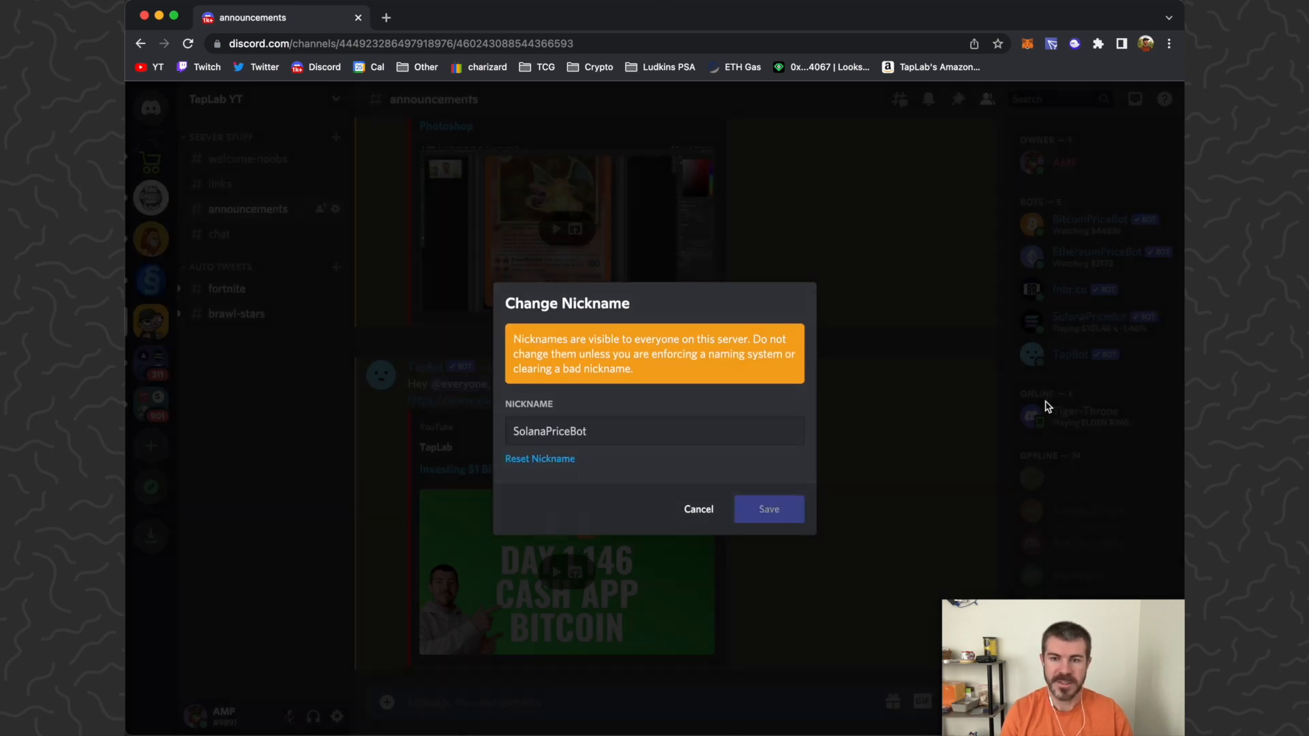
{"action": "left_click", "coordinate": [698, 509]}
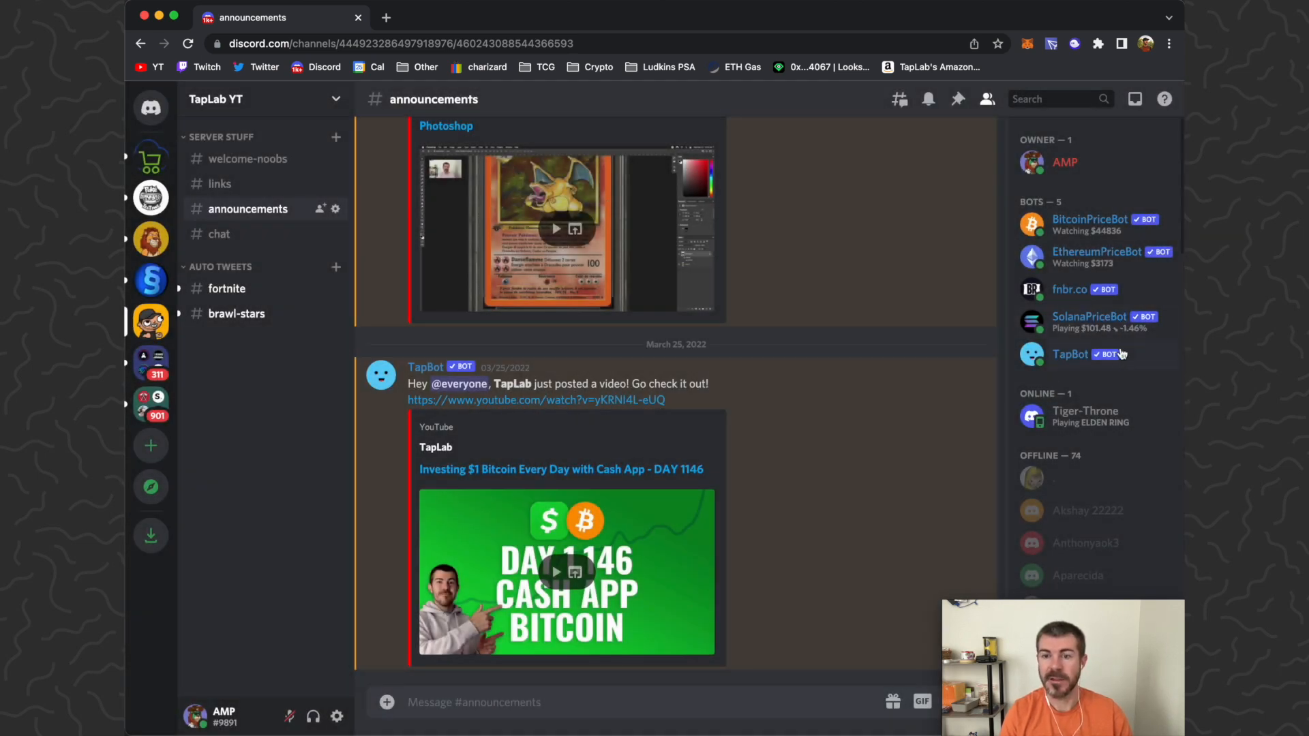
{"action": "mouse_move", "coordinate": [1100, 269]}
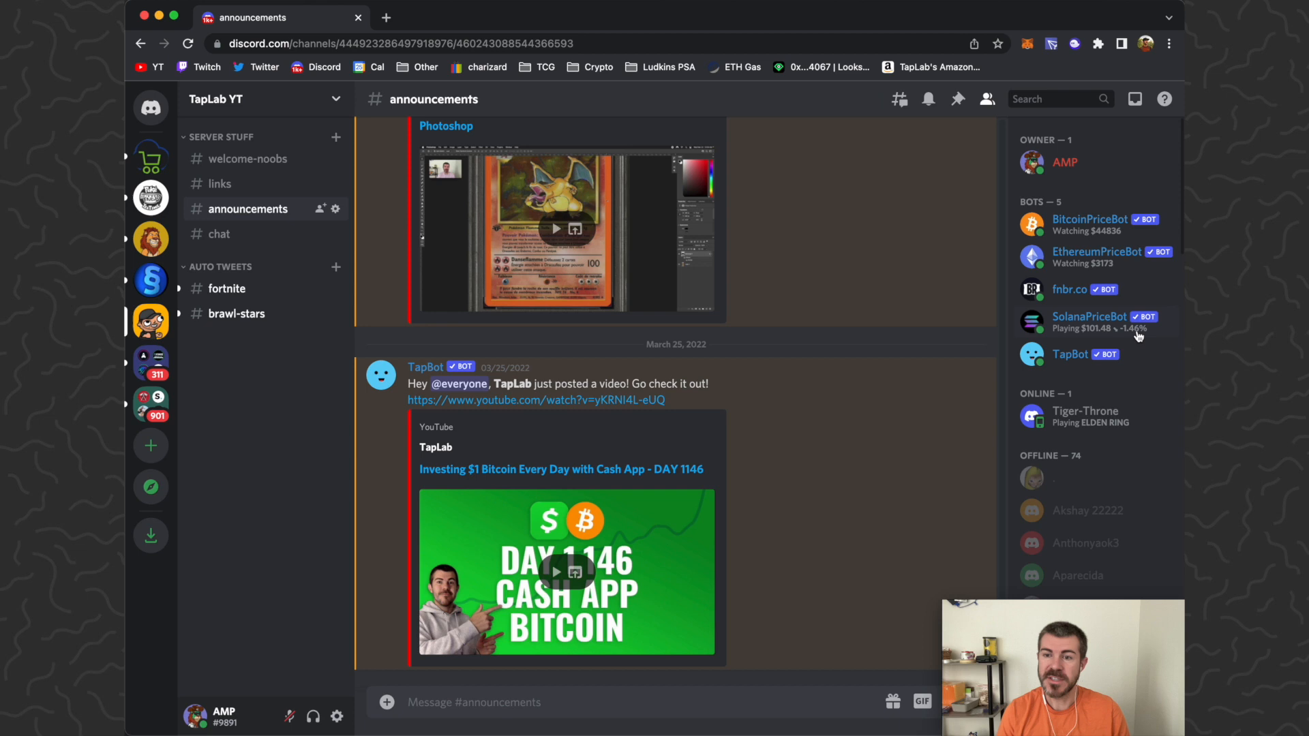
- Open SolanaPriceBot's profile card to verify the Bots role and $101.48 status
{"action": "left_click", "coordinate": [1089, 317]}
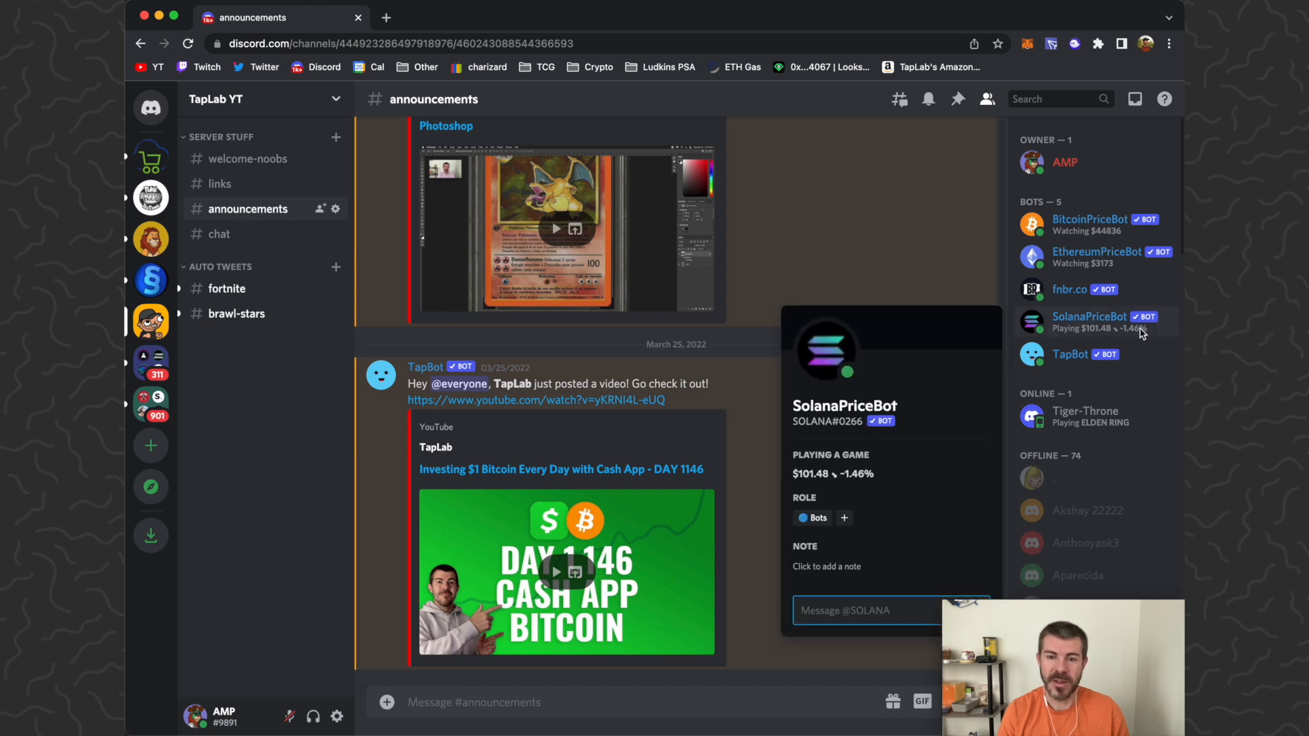
{"action": "mouse_move", "coordinate": [1139, 334]}
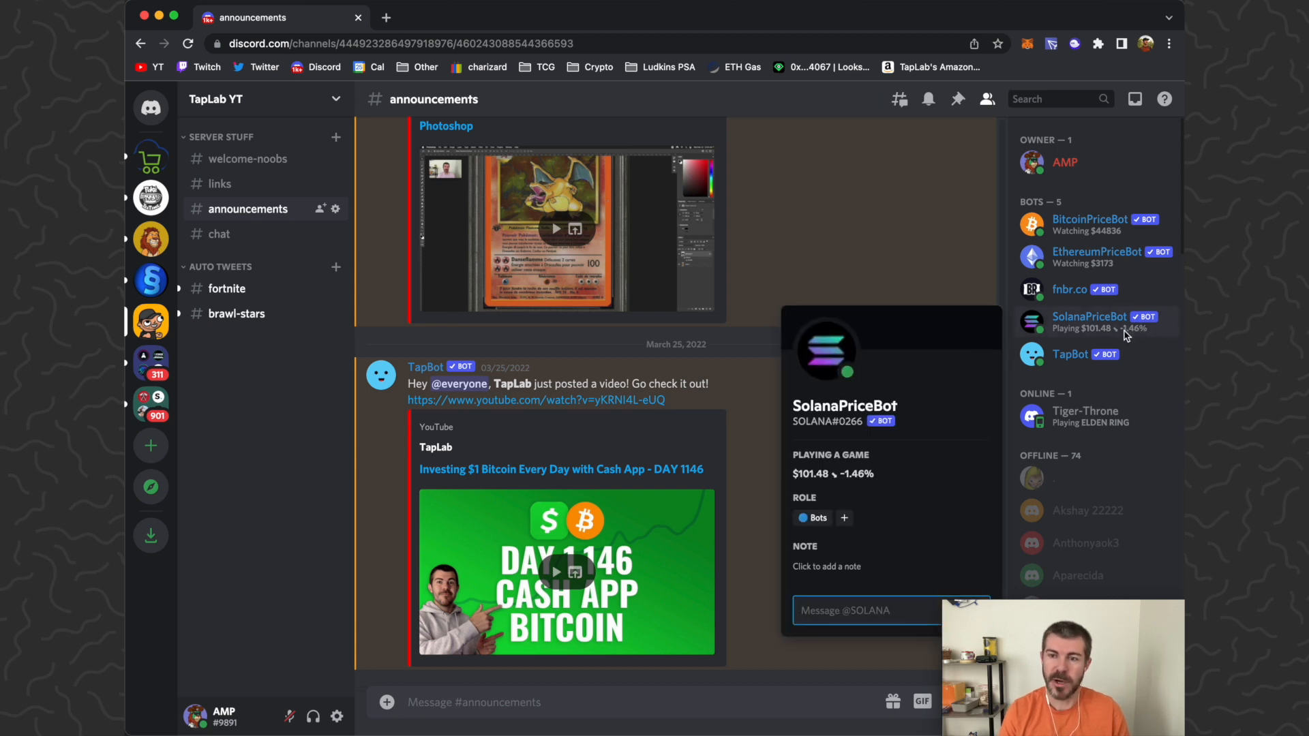